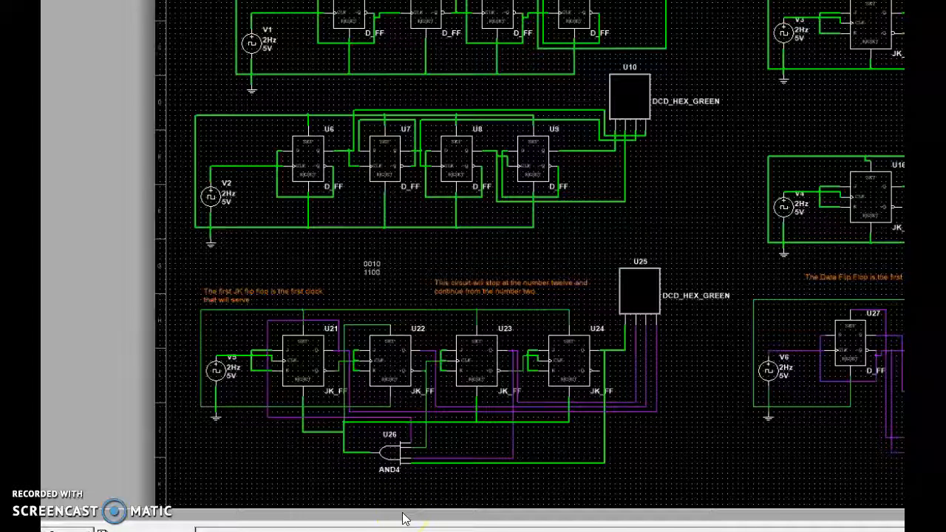
{"action": "mouse_move", "coordinate": [270, 238]}
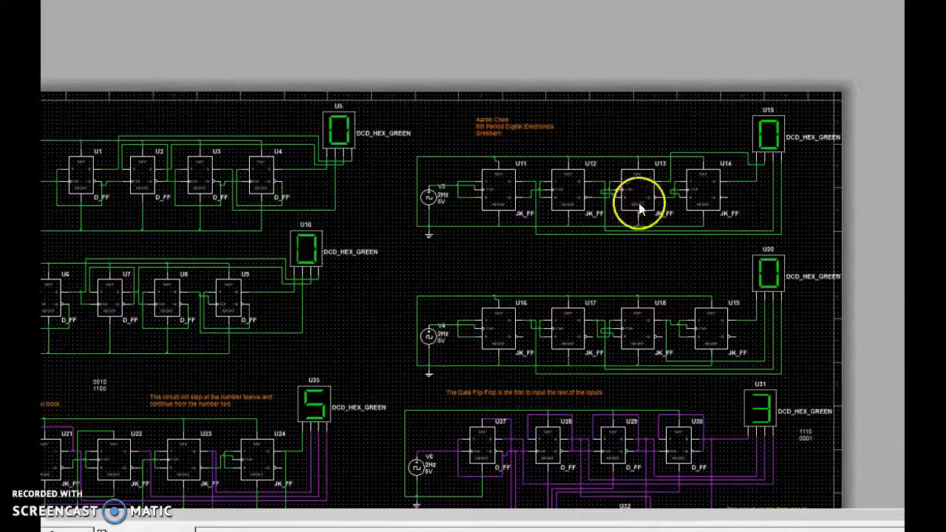
{"action": "scroll", "scroll_direction": "up", "scroll_amount": 3}
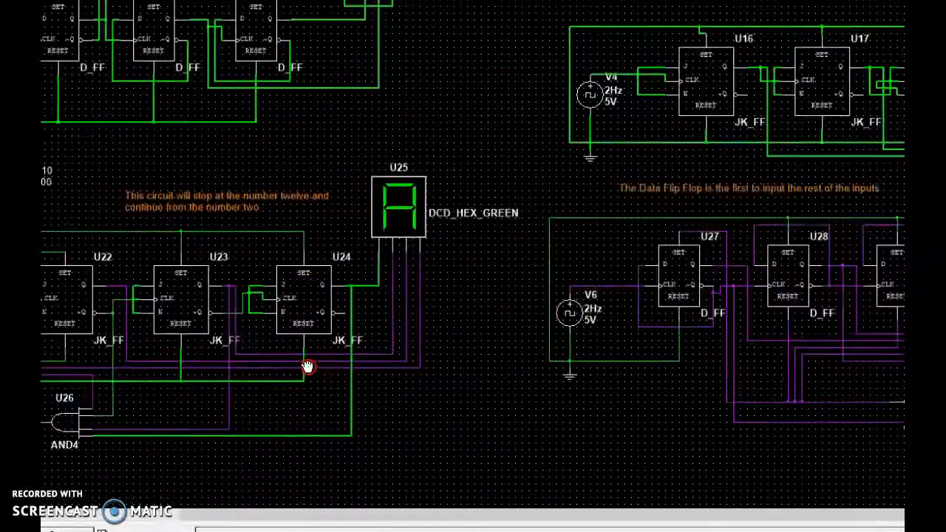
{"action": "scroll", "scroll_direction": "down", "scroll_amount": 3}
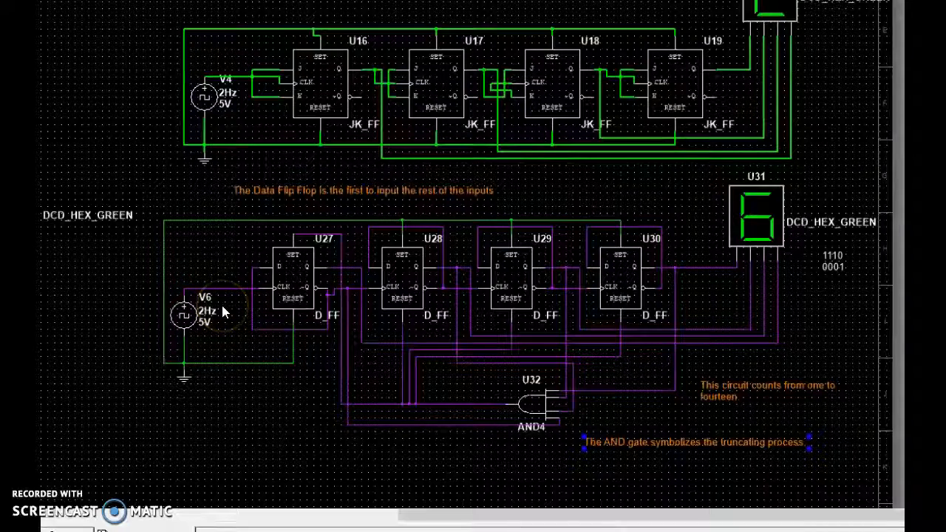
{"action": "mouse_move", "coordinate": [569, 314]}
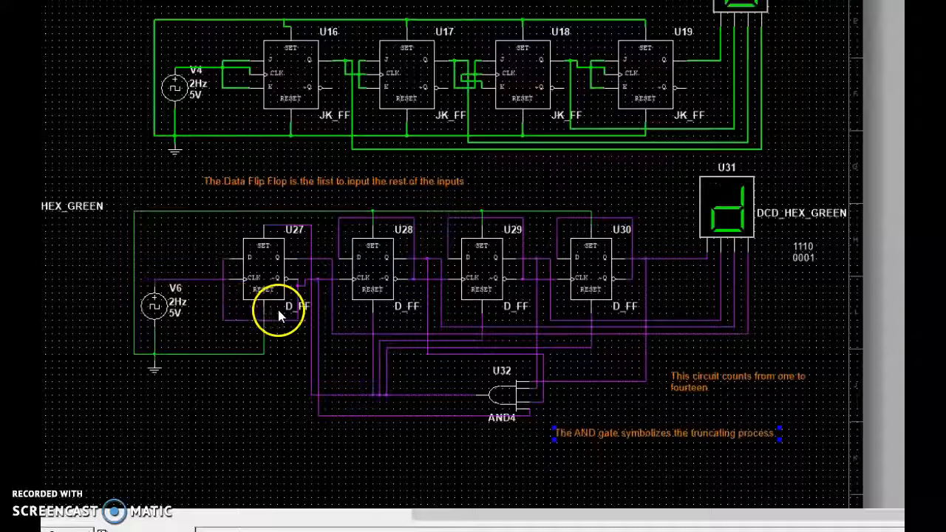
{"action": "mouse_move", "coordinate": [813, 270]}
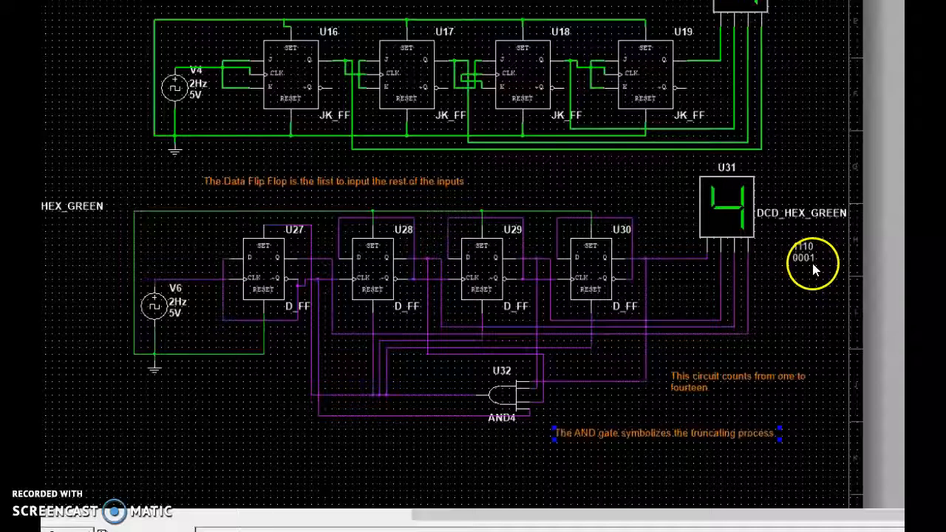